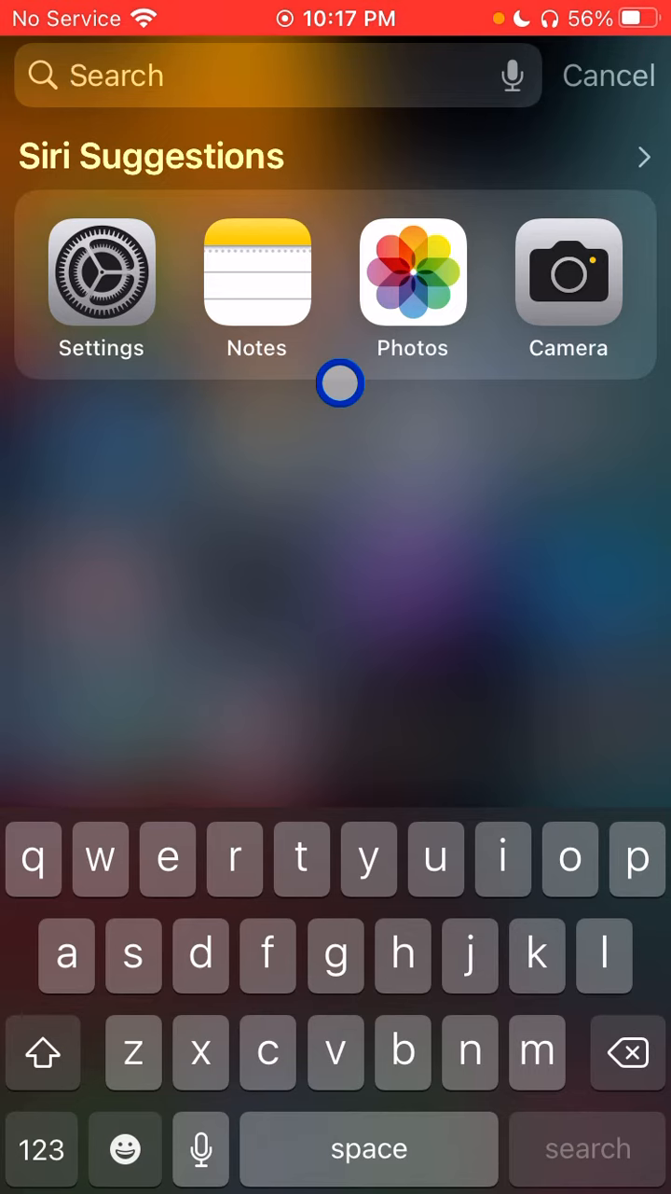
Search 'mail' in Spotlight and choose the Mail app from the top result
text(m)
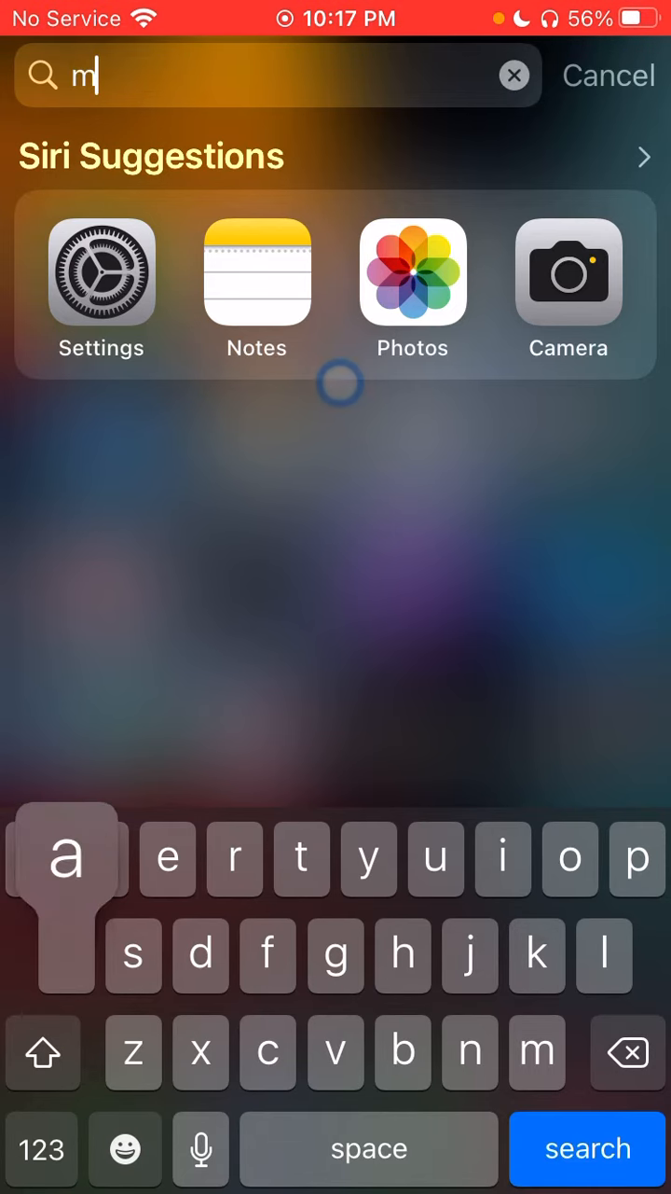
text(ail)
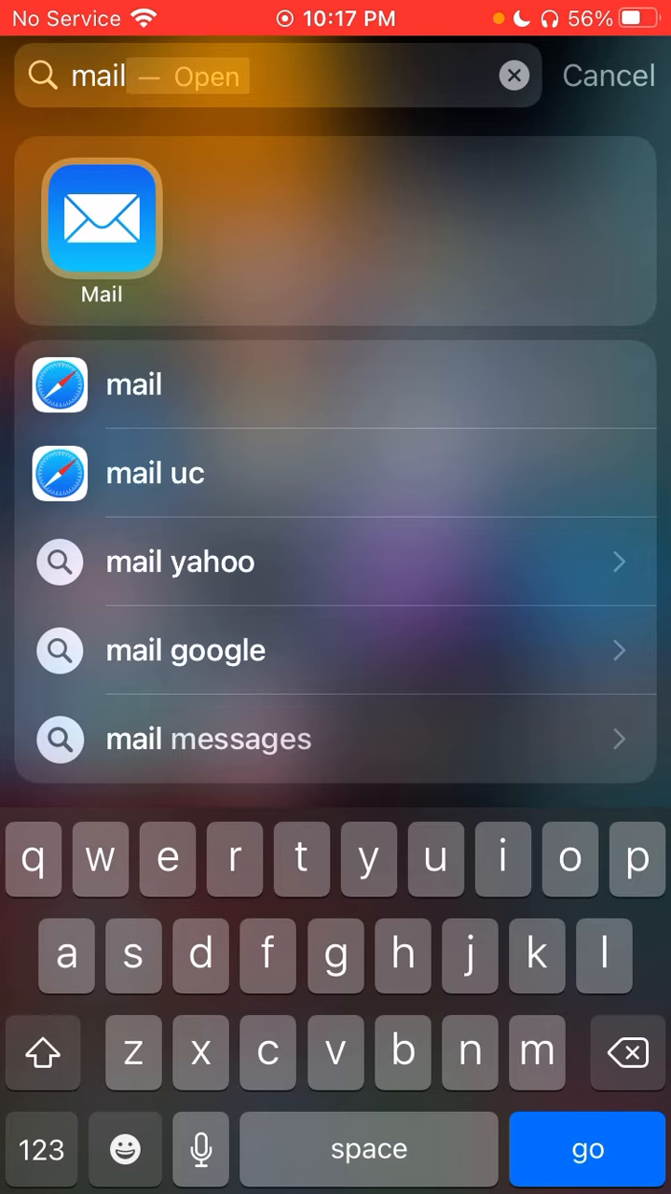
click(514, 74)
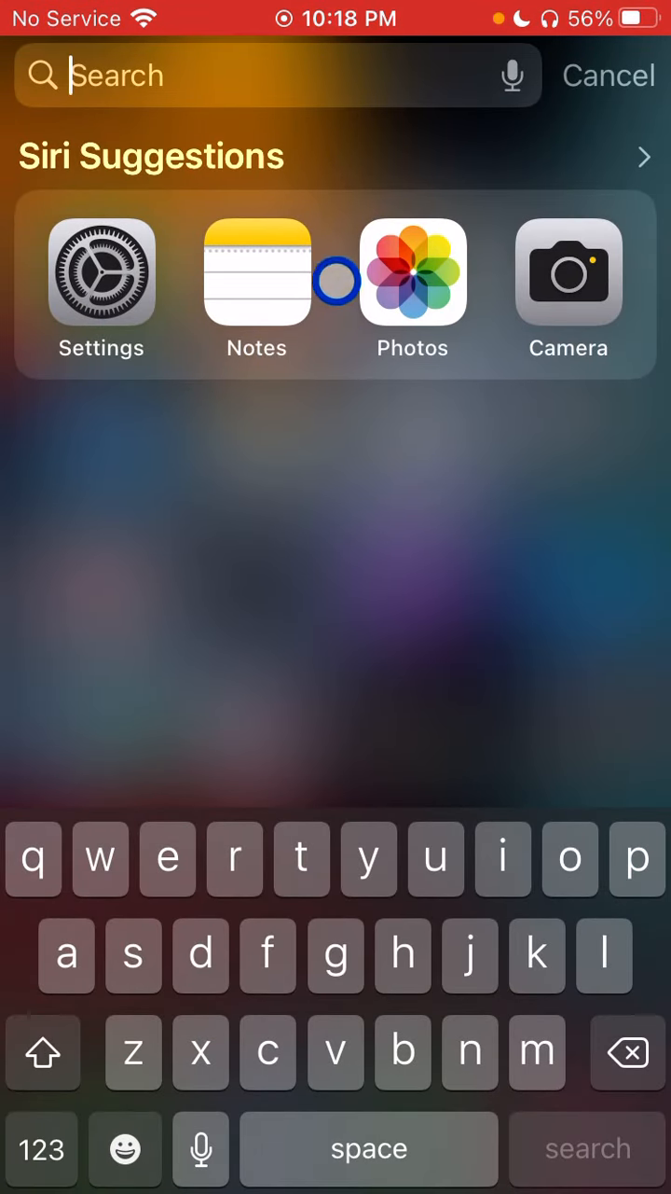
mouse_move(376, 428)
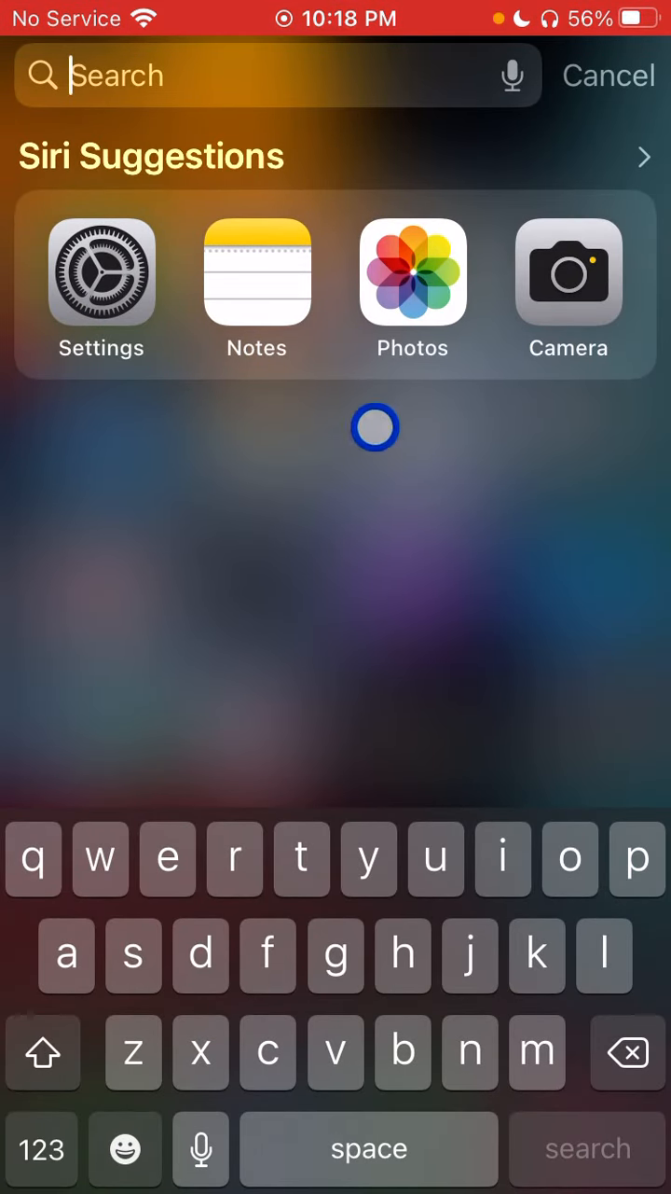